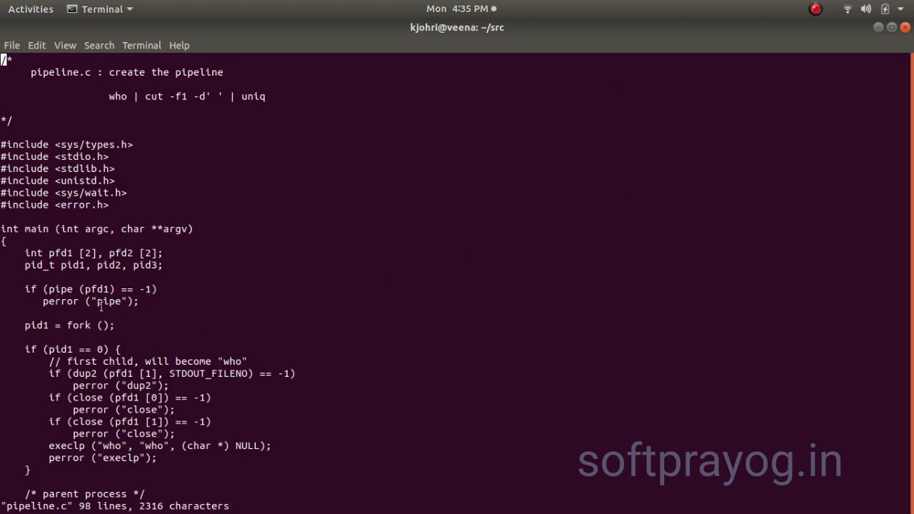
{"action": "mouse_move", "coordinate": [138, 331]}
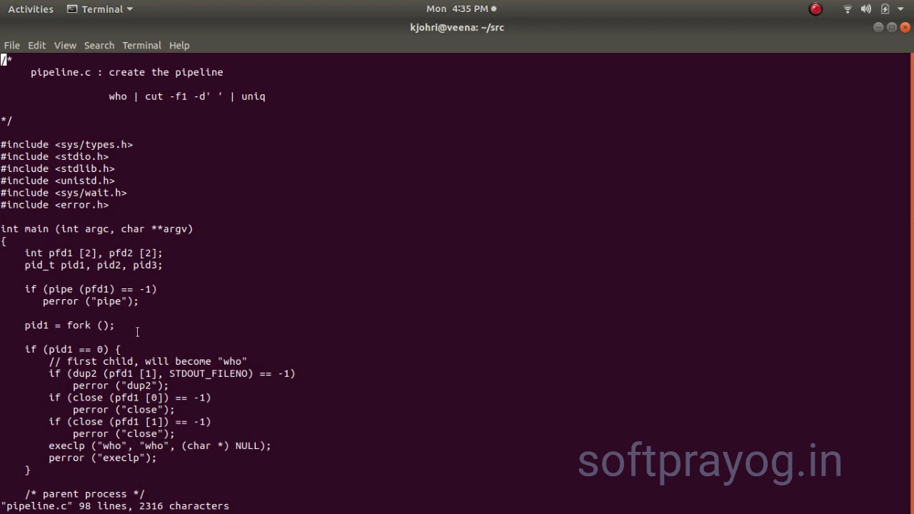
{"action": "mouse_move", "coordinate": [111, 353]}
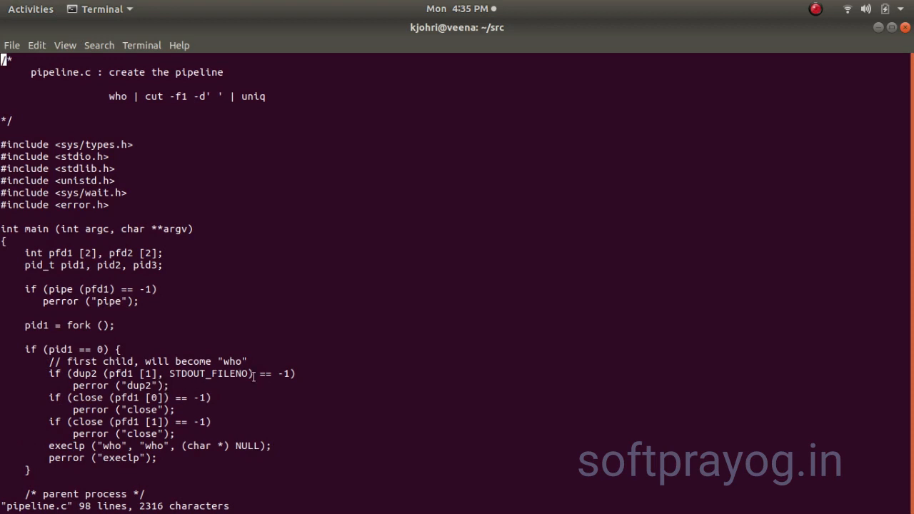
{"action": "mouse_move", "coordinate": [75, 383]}
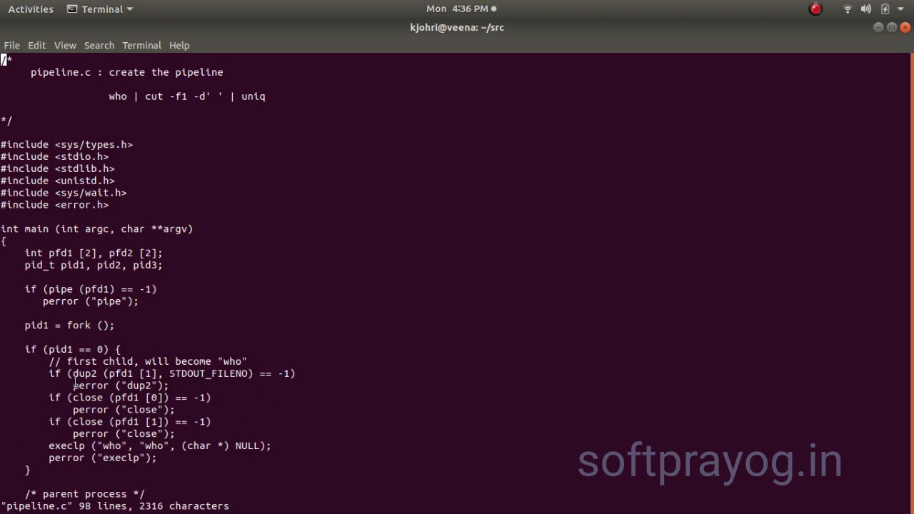
{"action": "mouse_move", "coordinate": [217, 383]}
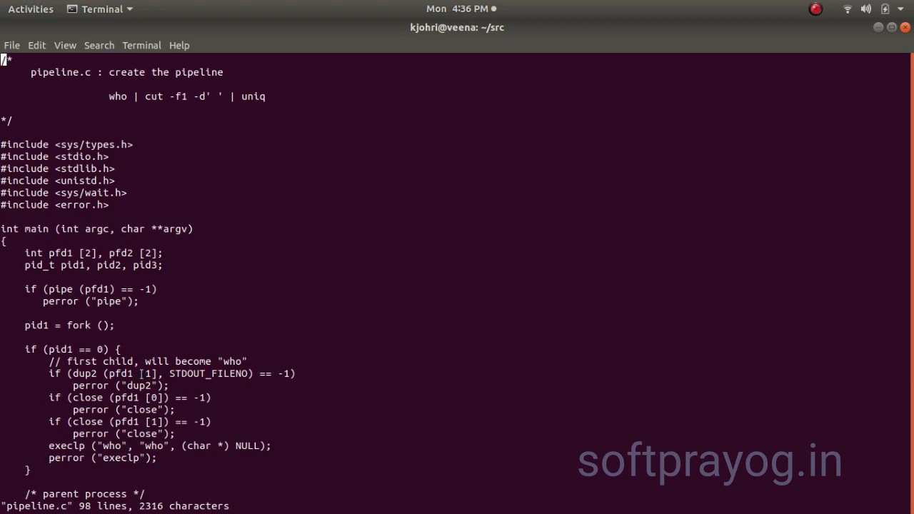
{"action": "mouse_move", "coordinate": [157, 414]}
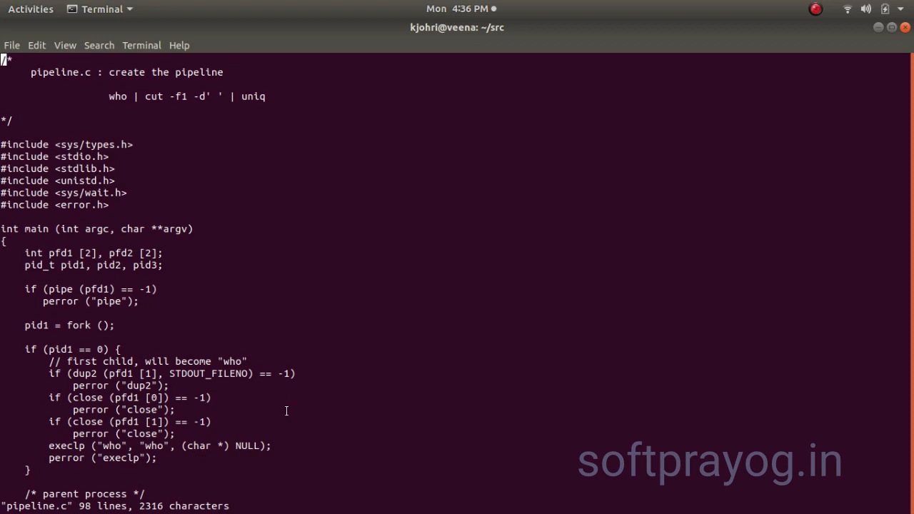
{"action": "mouse_move", "coordinate": [394, 403]}
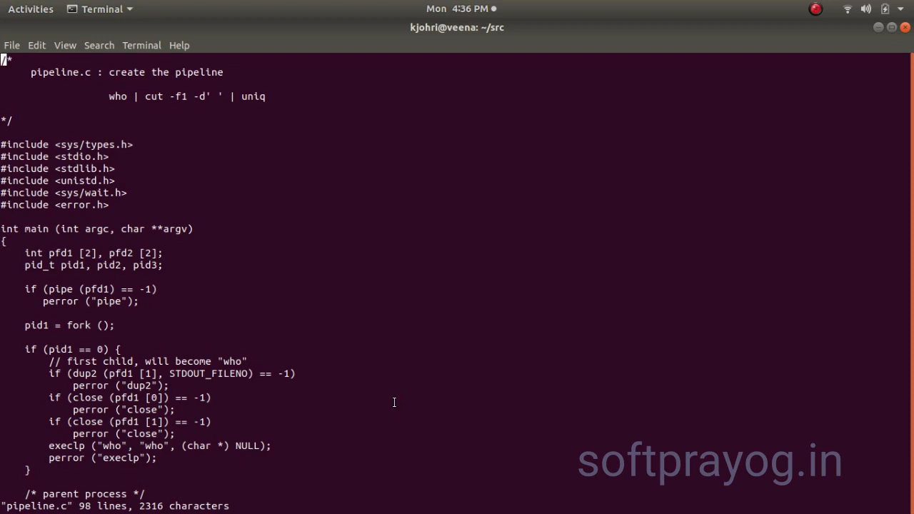
{"action": "mouse_move", "coordinate": [526, 417]}
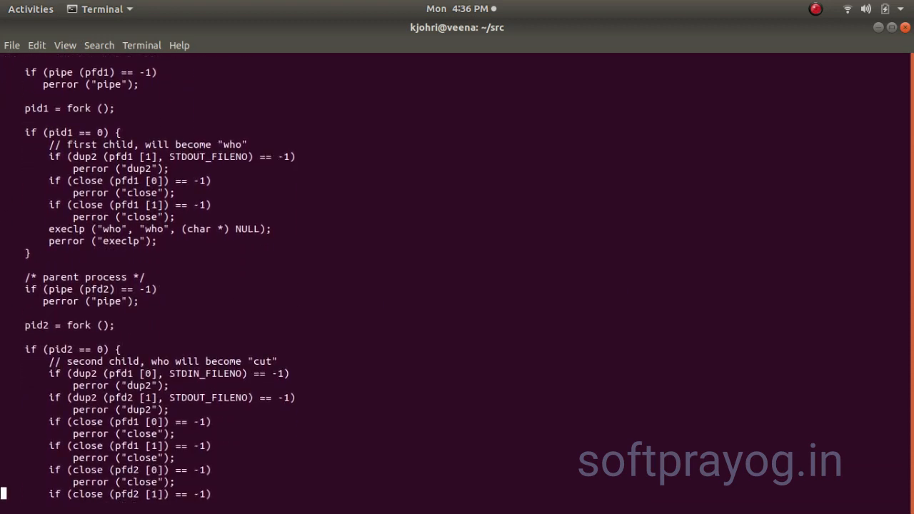
{"action": "scroll", "scroll_direction": "down", "scroll_amount": 3}
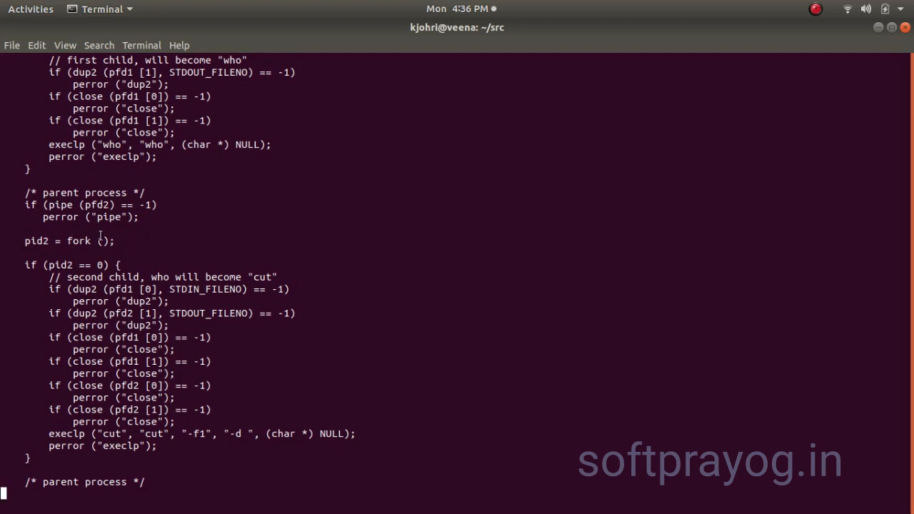
{"action": "mouse_move", "coordinate": [141, 255]}
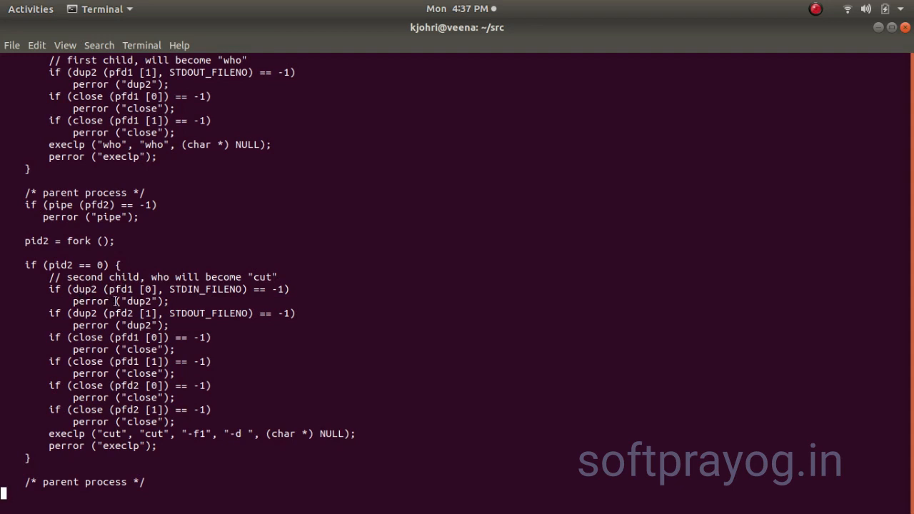
{"action": "mouse_move", "coordinate": [188, 310]}
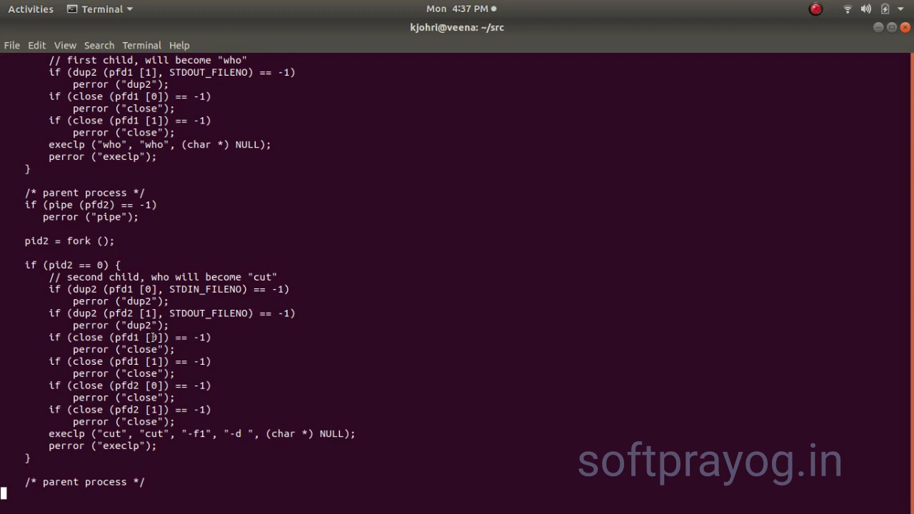
{"action": "mouse_move", "coordinate": [220, 295]}
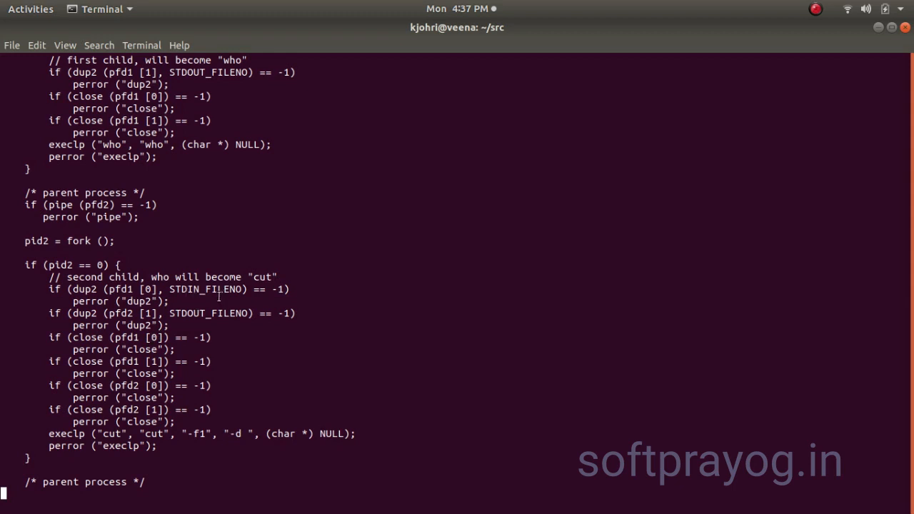
{"action": "mouse_move", "coordinate": [120, 368]}
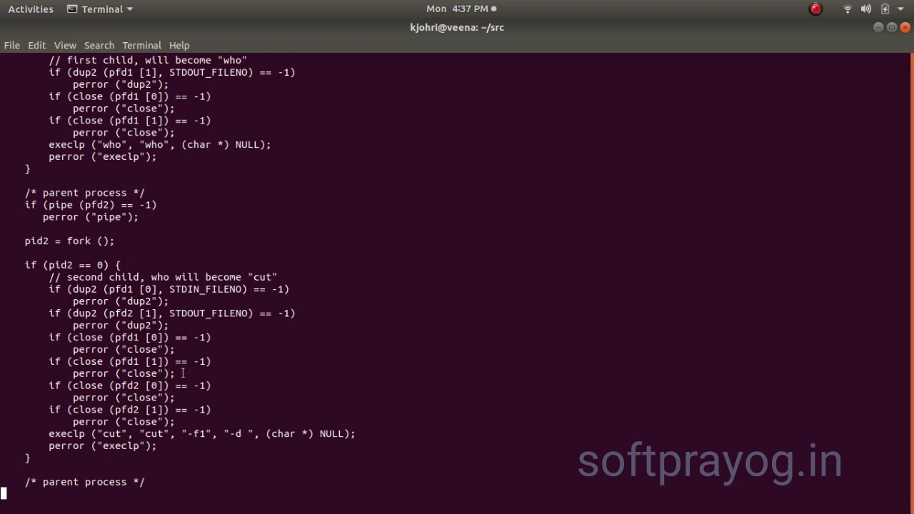
{"action": "mouse_move", "coordinate": [127, 378]}
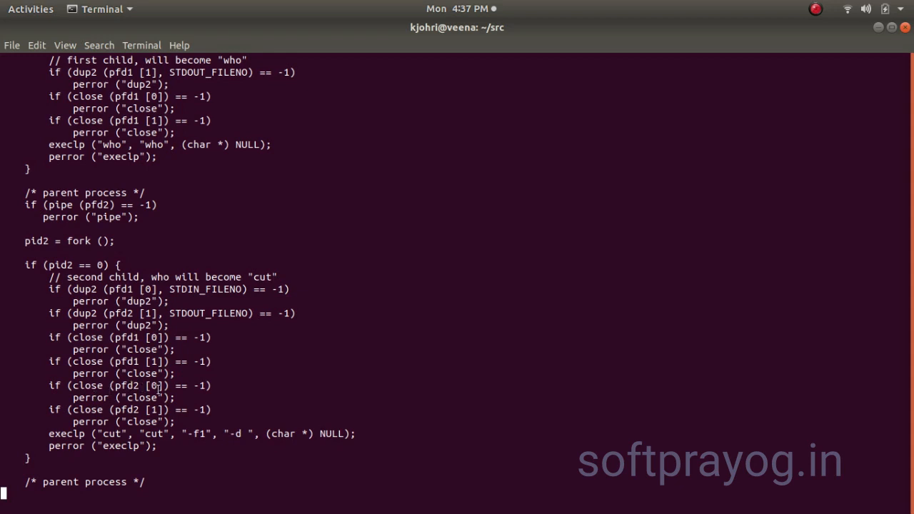
{"action": "mouse_move", "coordinate": [263, 369]}
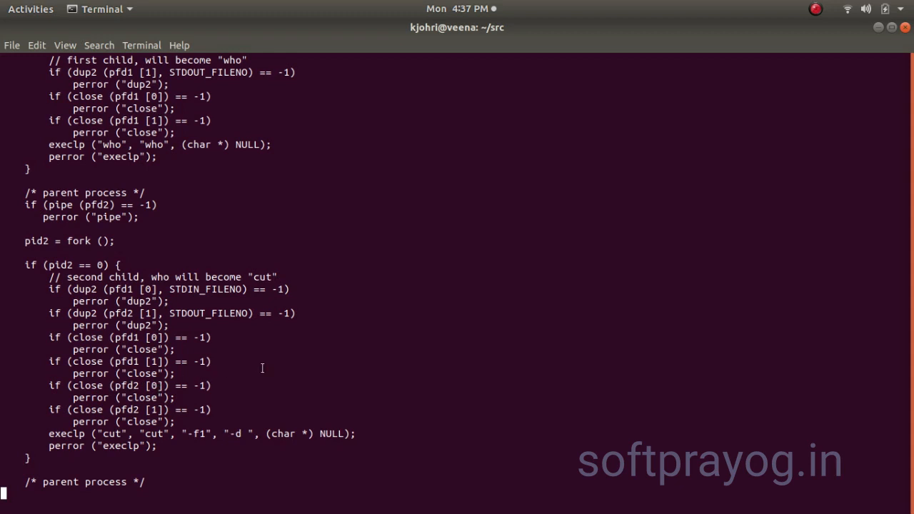
{"action": "mouse_move", "coordinate": [231, 411]}
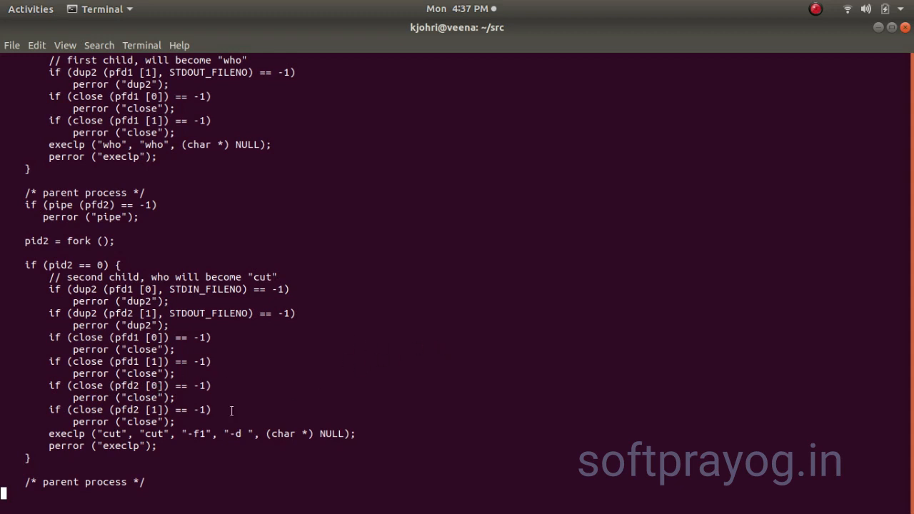
{"action": "mouse_move", "coordinate": [68, 411]}
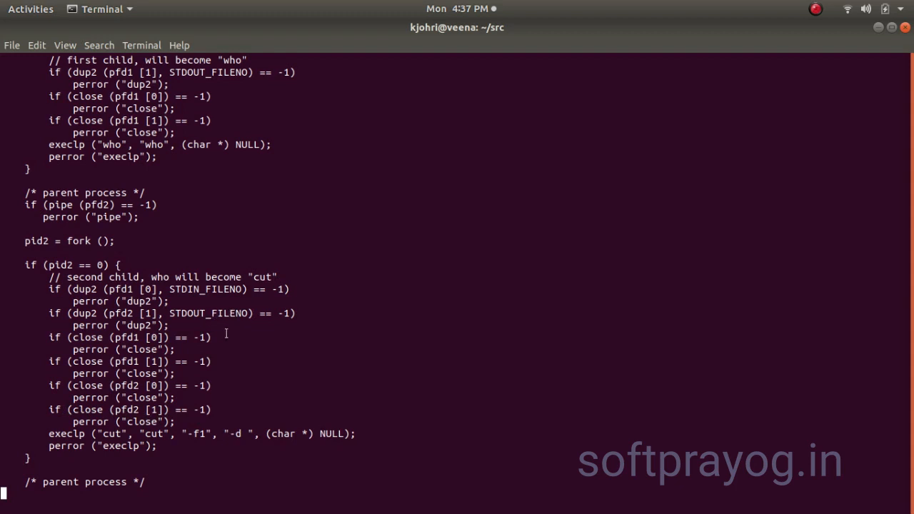
{"action": "mouse_move", "coordinate": [193, 322]}
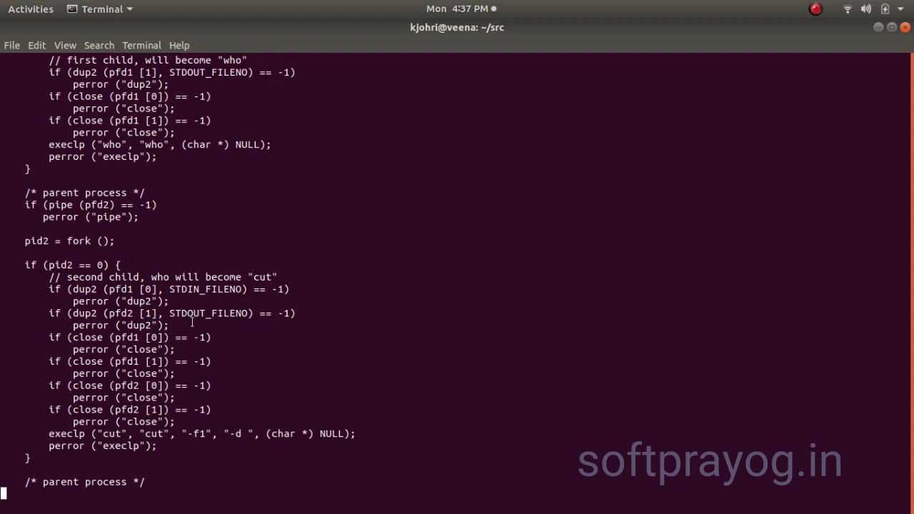
{"action": "mouse_move", "coordinate": [220, 403]}
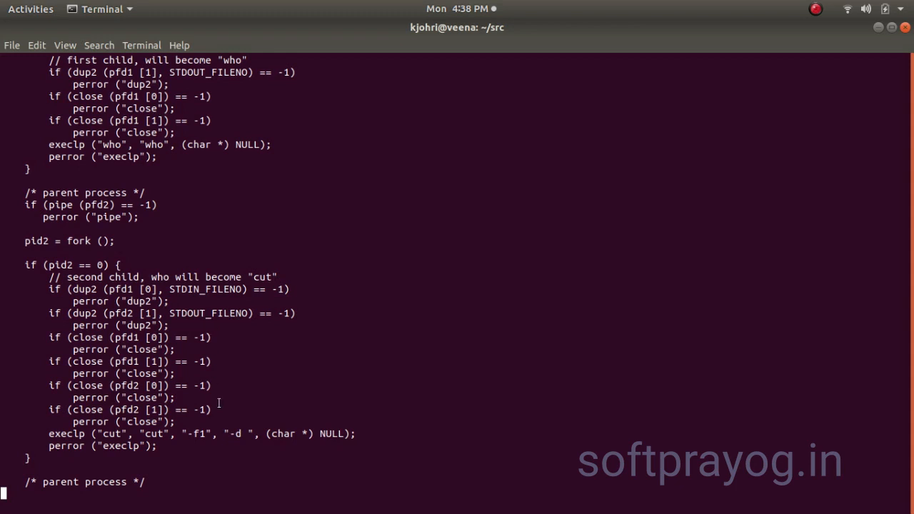
{"action": "mouse_move", "coordinate": [127, 446]}
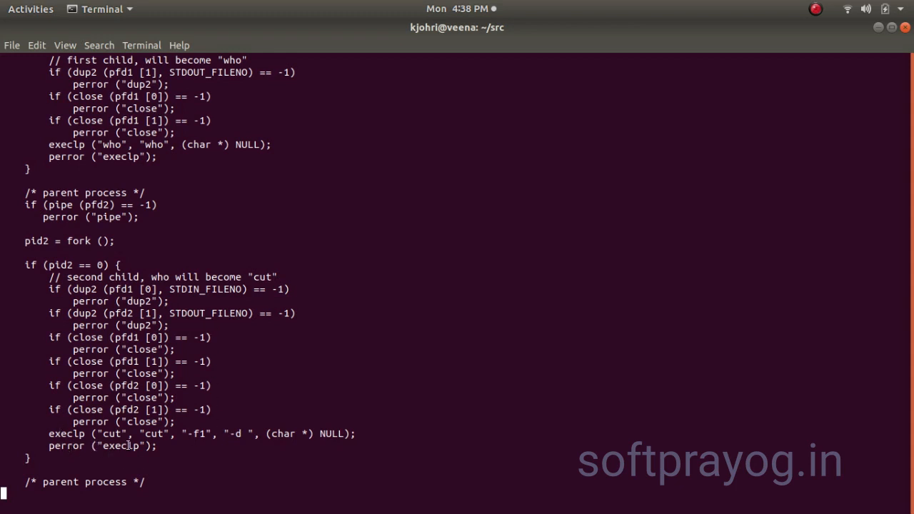
{"action": "mouse_move", "coordinate": [889, 332]}
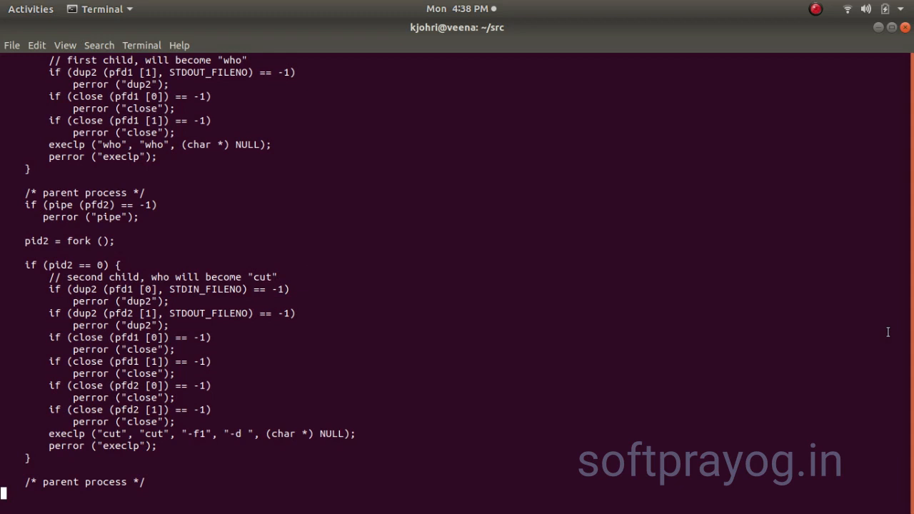
{"action": "scroll", "scroll_direction": "up", "scroll_amount": 3}
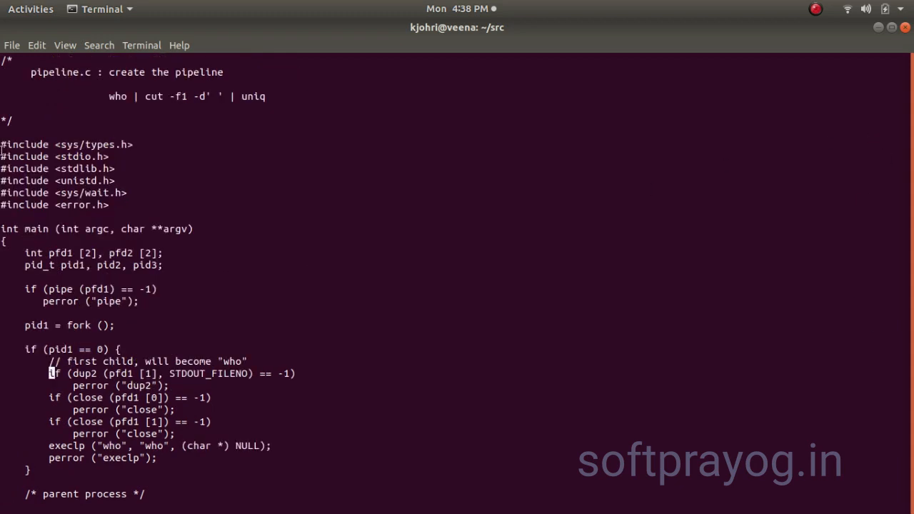
{"action": "mouse_move", "coordinate": [447, 285]}
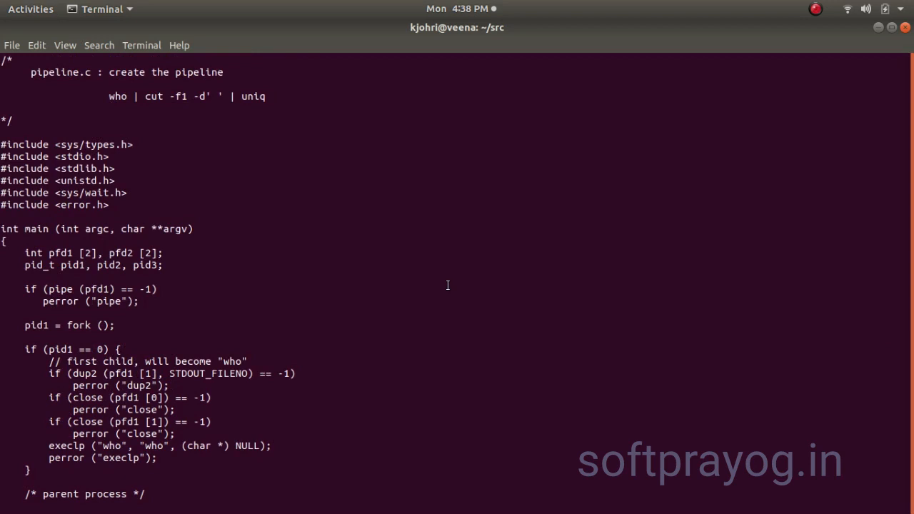
{"action": "mouse_move", "coordinate": [274, 94]}
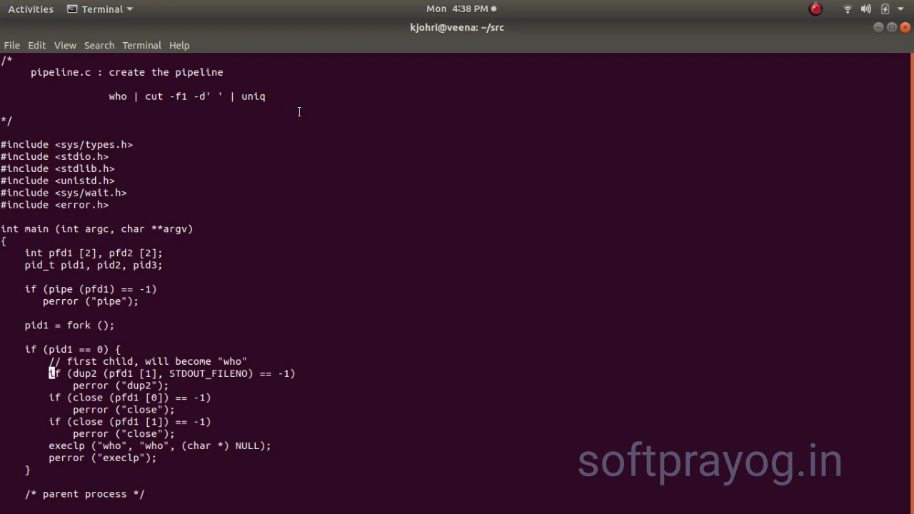
{"action": "scroll", "scroll_direction": "down", "scroll_amount": 3}
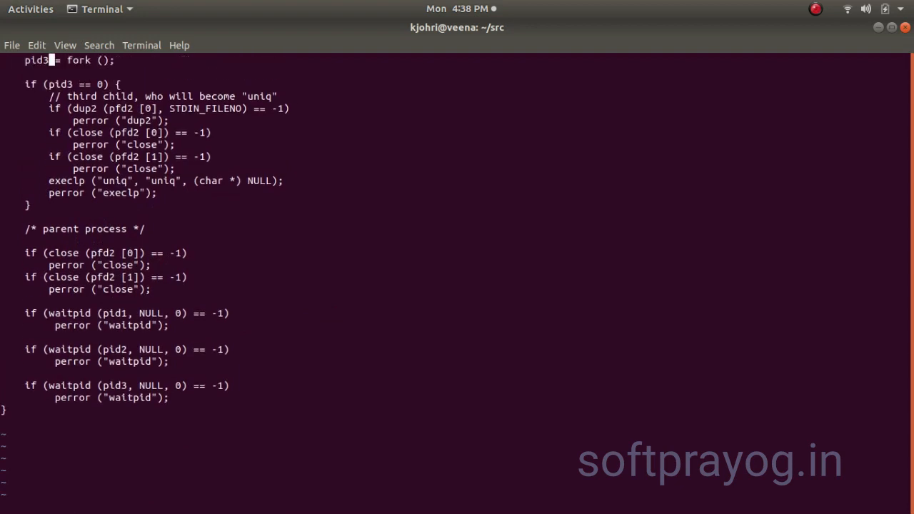
{"action": "scroll", "scroll_direction": "down", "scroll_amount": 3}
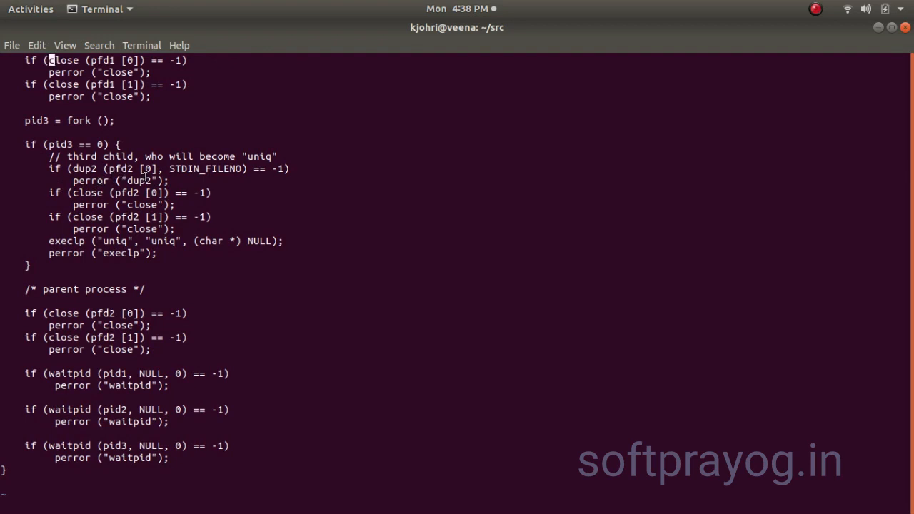
{"action": "mouse_move", "coordinate": [200, 183]}
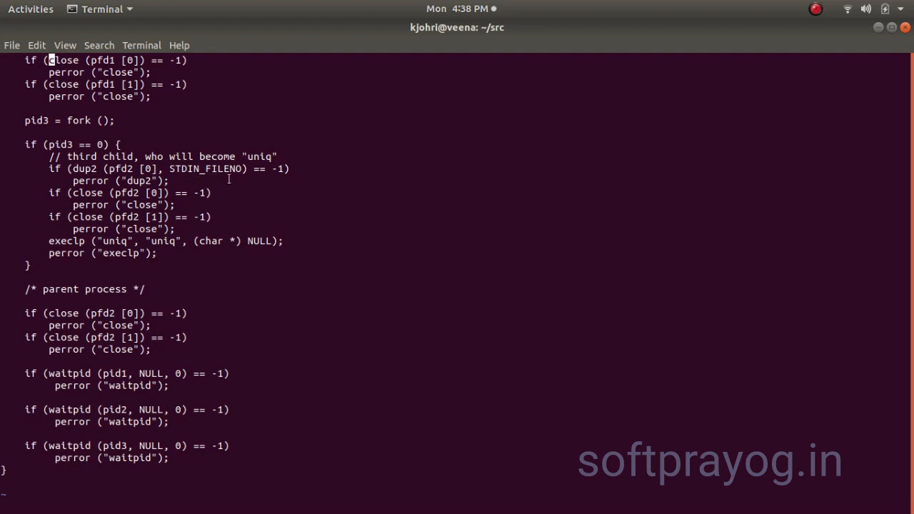
{"action": "mouse_move", "coordinate": [235, 180]}
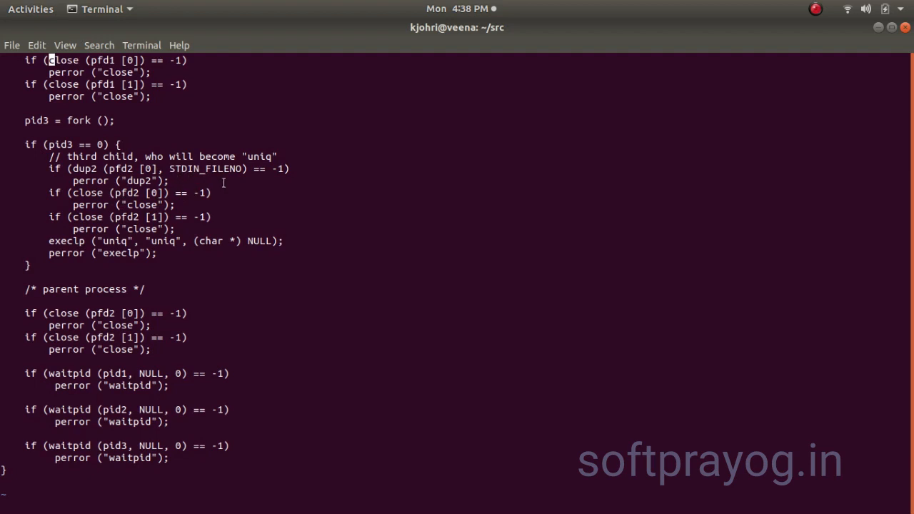
{"action": "mouse_move", "coordinate": [87, 223]}
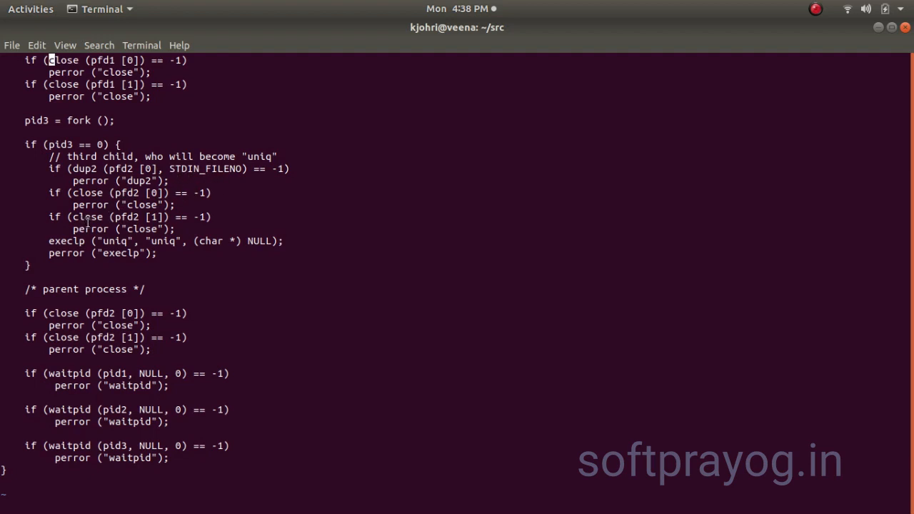
{"action": "mouse_move", "coordinate": [276, 217]}
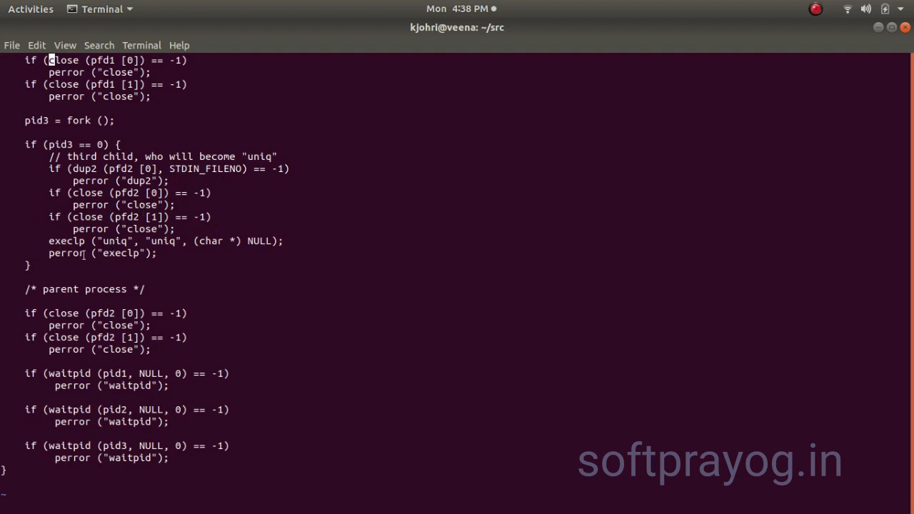
{"action": "mouse_move", "coordinate": [740, 219]}
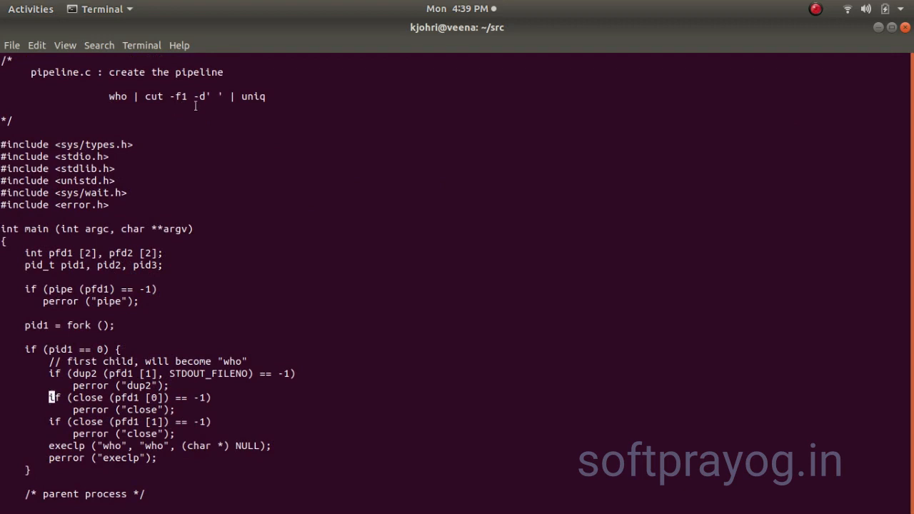
{"action": "mouse_move", "coordinate": [313, 123]}
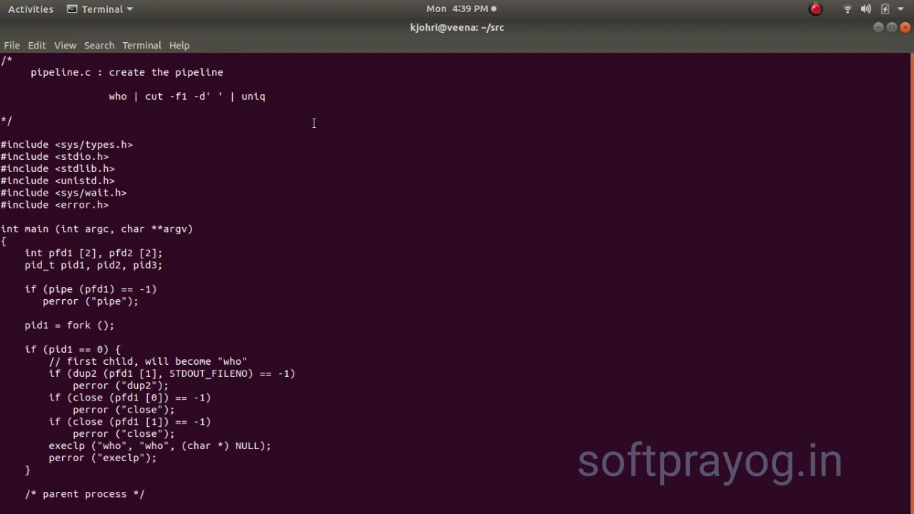
{"action": "scroll", "scroll_direction": "down", "scroll_amount": 3}
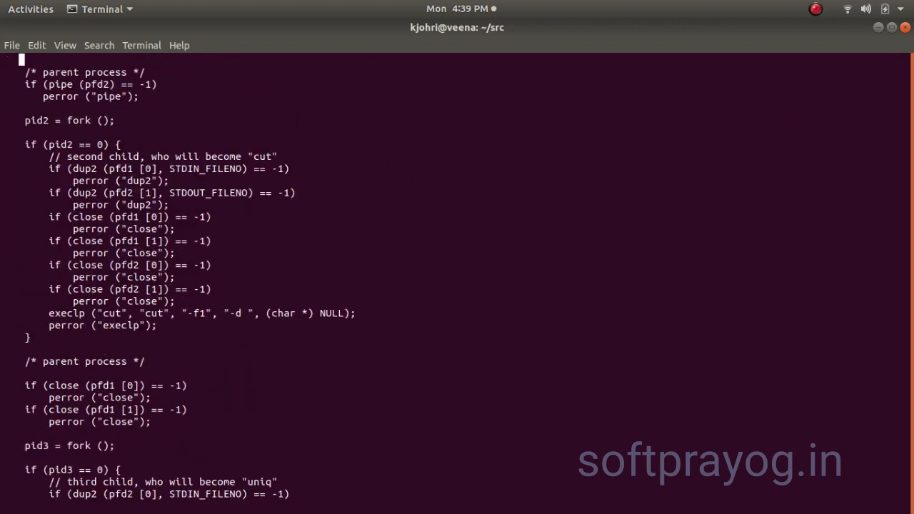
{"action": "scroll", "scroll_direction": "down", "scroll_amount": 3}
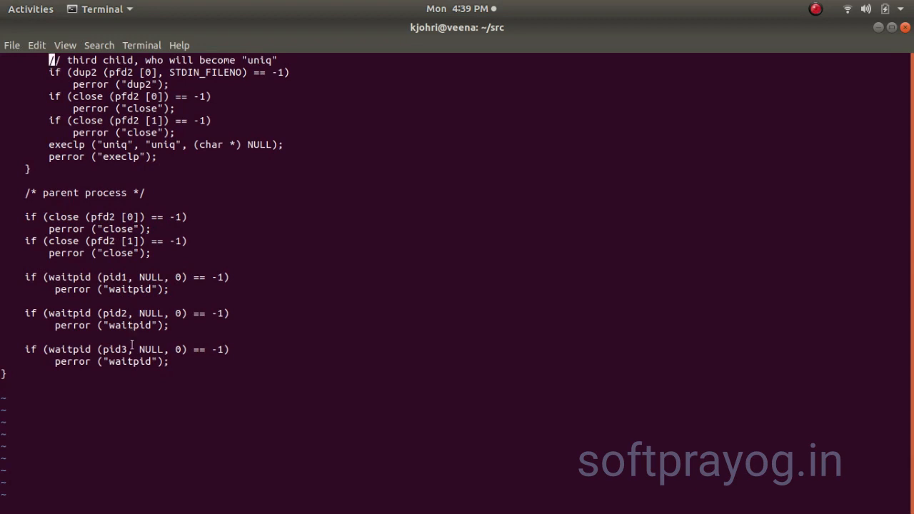
{"action": "mouse_move", "coordinate": [268, 397]}
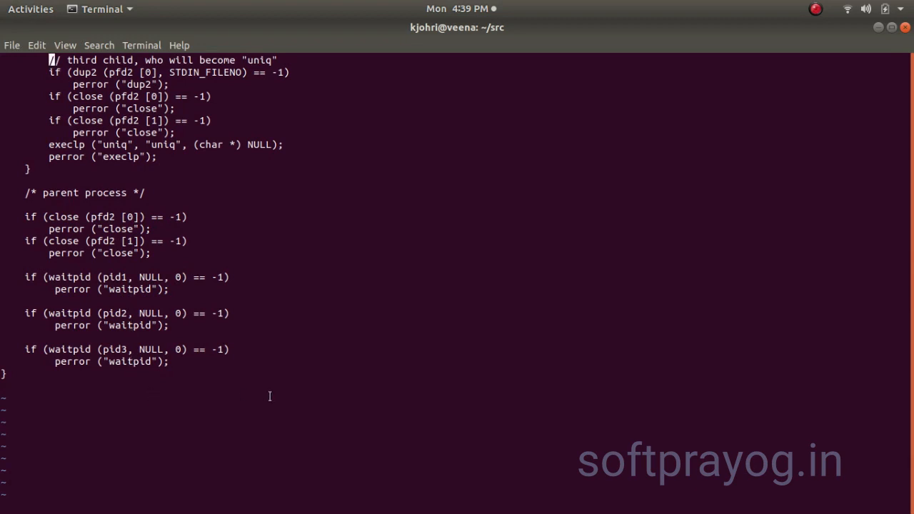
{"action": "mouse_move", "coordinate": [275, 397]}
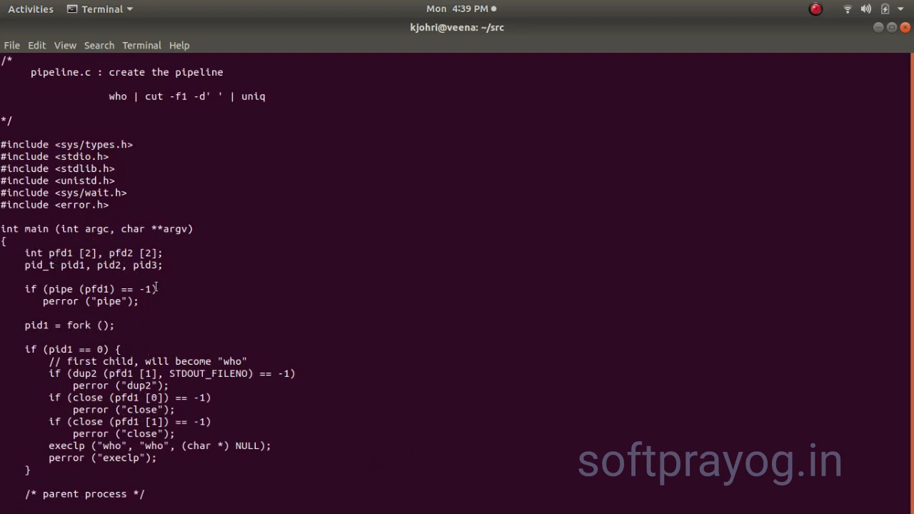
{"action": "mouse_move", "coordinate": [346, 257]}
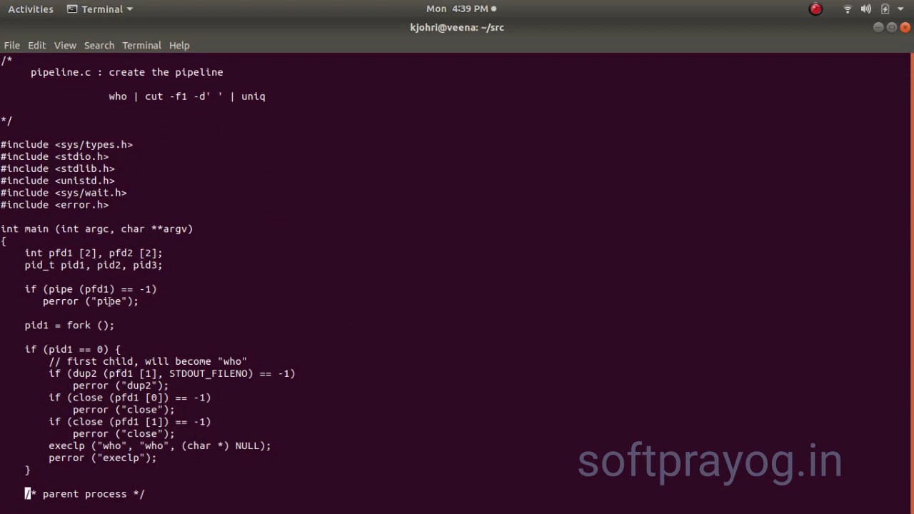
{"action": "mouse_move", "coordinate": [341, 266]}
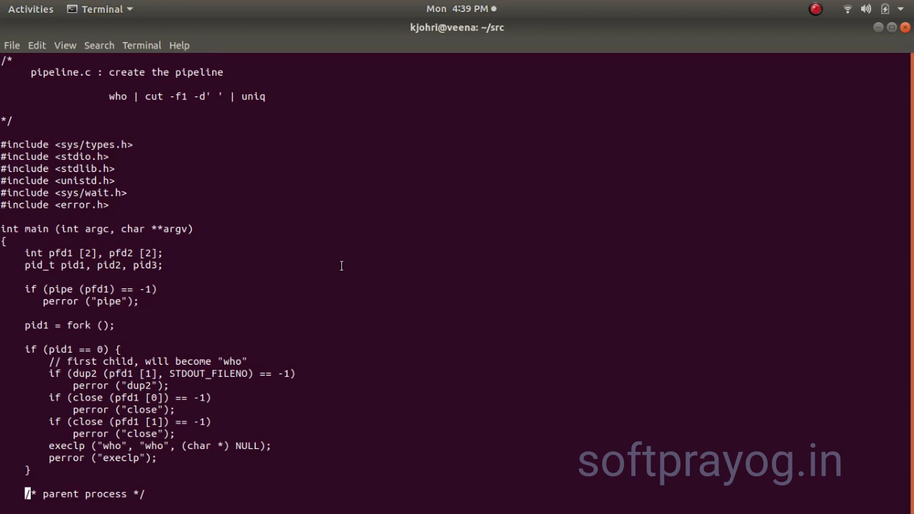